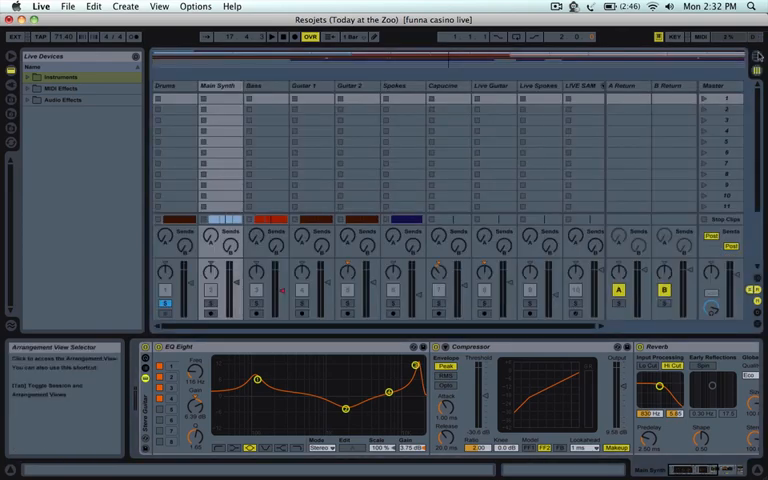
Show the Bass track's device chain with EQ Eight, Compressor and Reverb
{"action": "key", "text": "tab"}
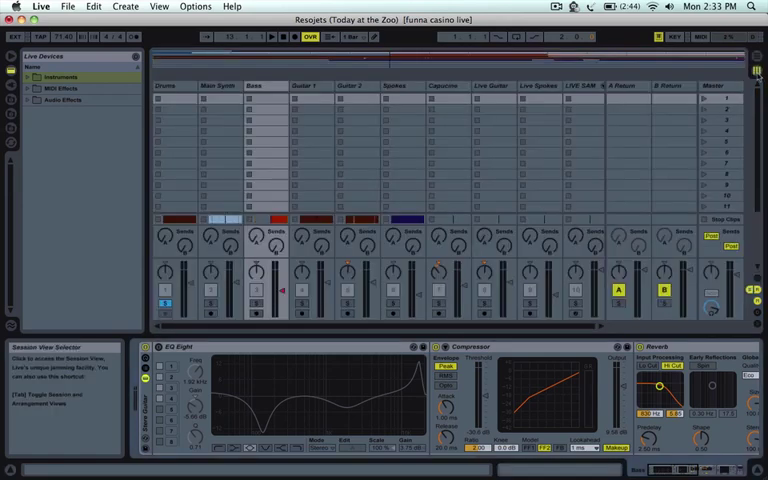
{"action": "mouse_move", "coordinate": [656, 100]}
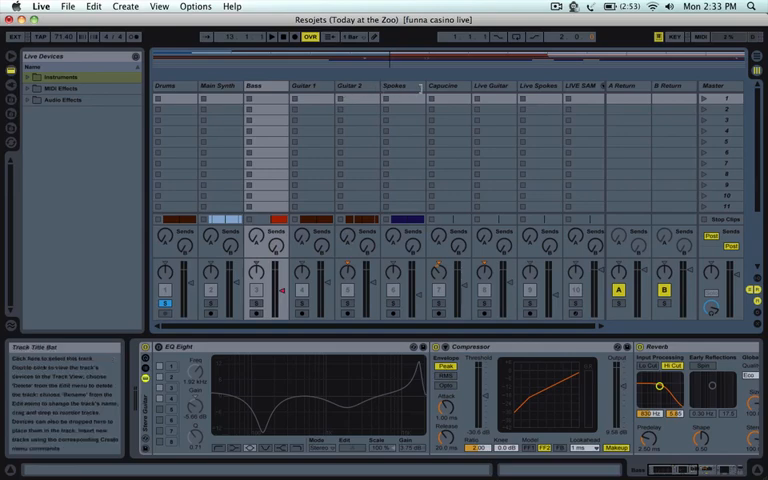
{"action": "key", "text": "tab"}
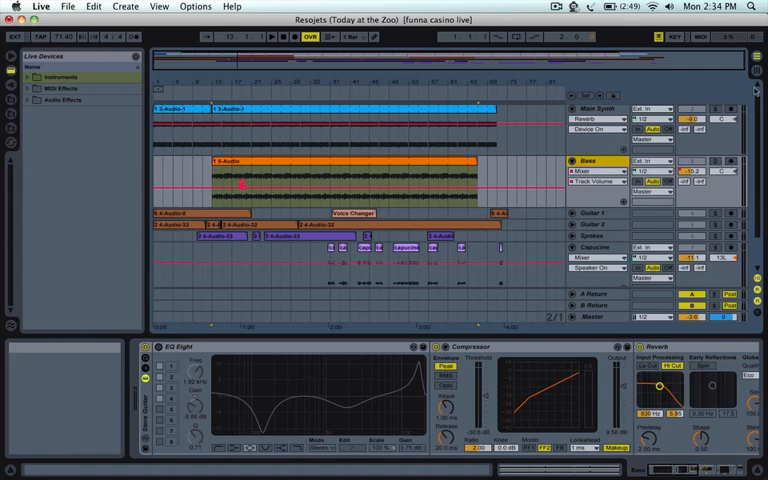
Switch from Session View to the Arrangement View timeline
{"action": "left_click", "coordinate": [751, 70]}
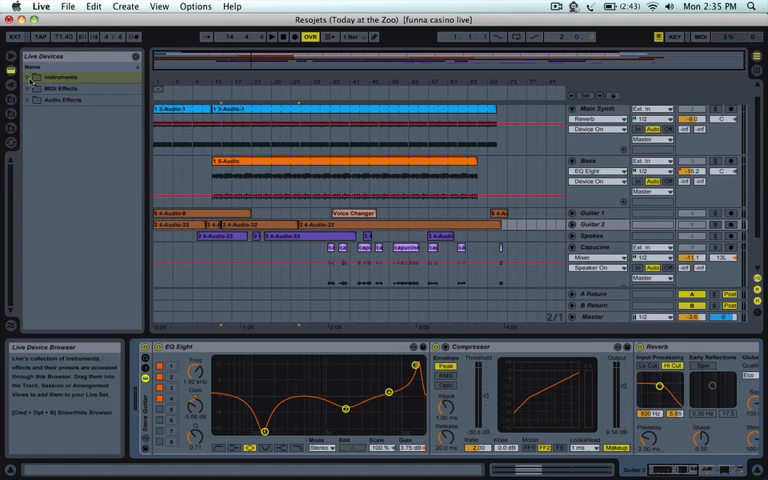
Expand Audio Effects in the Device Browser, then switch to the Library file browser
{"action": "left_click", "coordinate": [28, 77]}
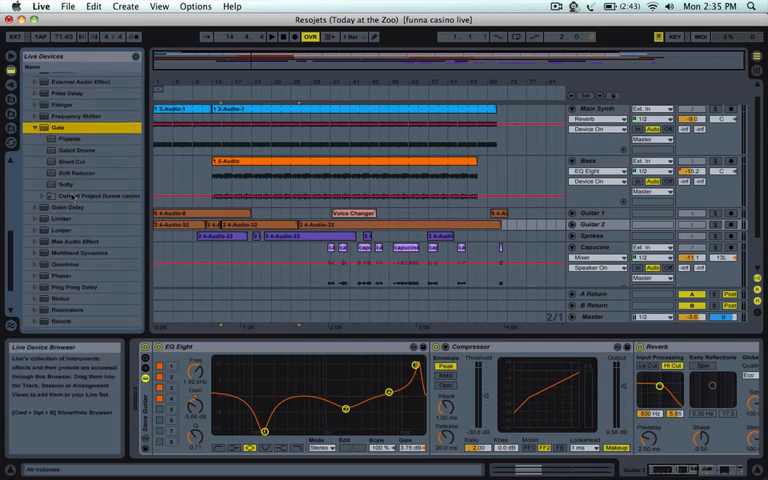
{"action": "scroll", "scroll_direction": "down", "scroll_amount": 3}
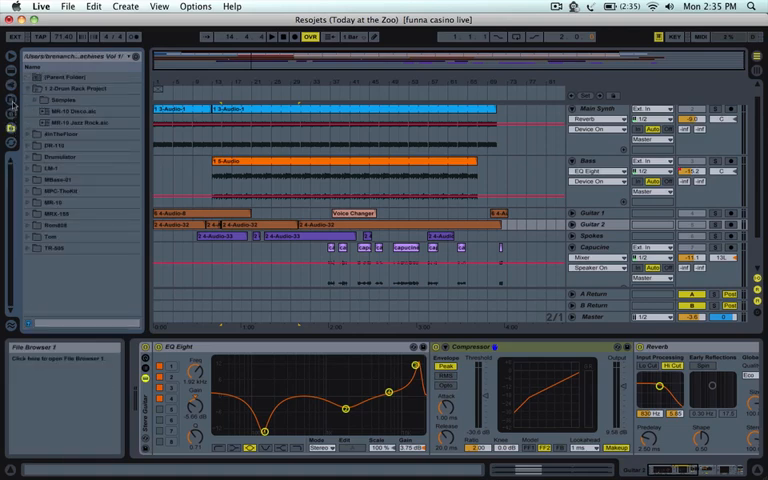
{"action": "left_click", "coordinate": [13, 101]}
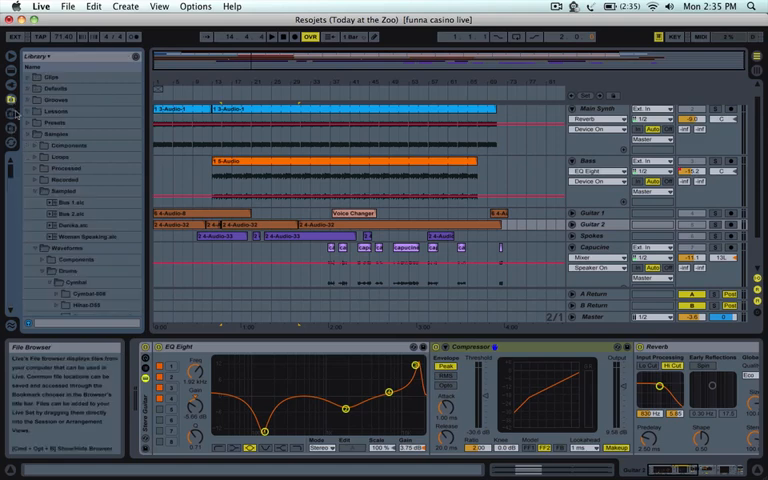